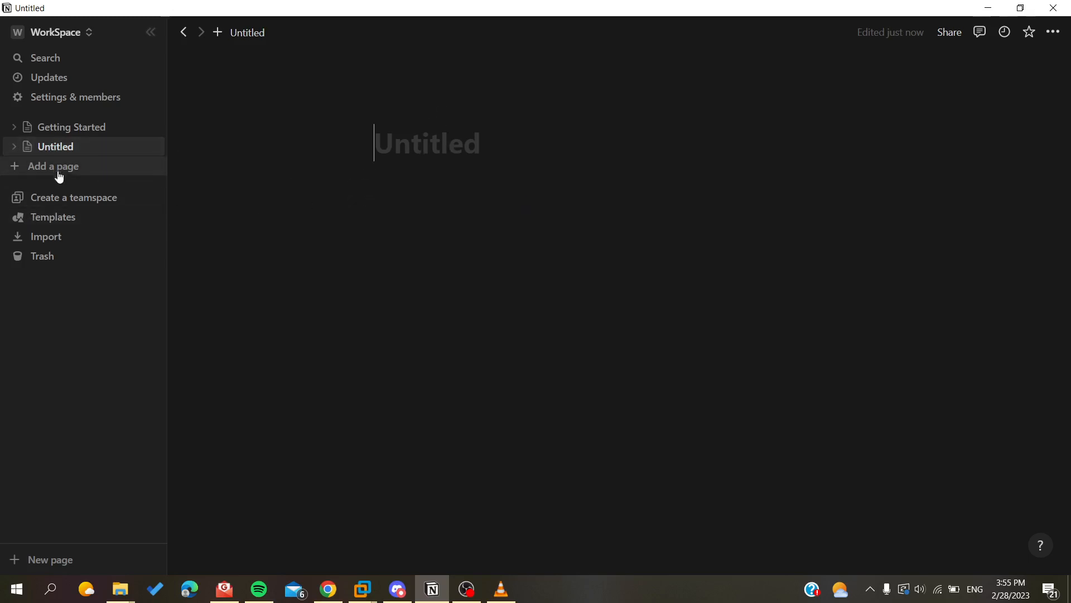
- Create pages titled 'Link 1' and 'Link 2', starting Link 2 as an empty page
left_click(54, 167)
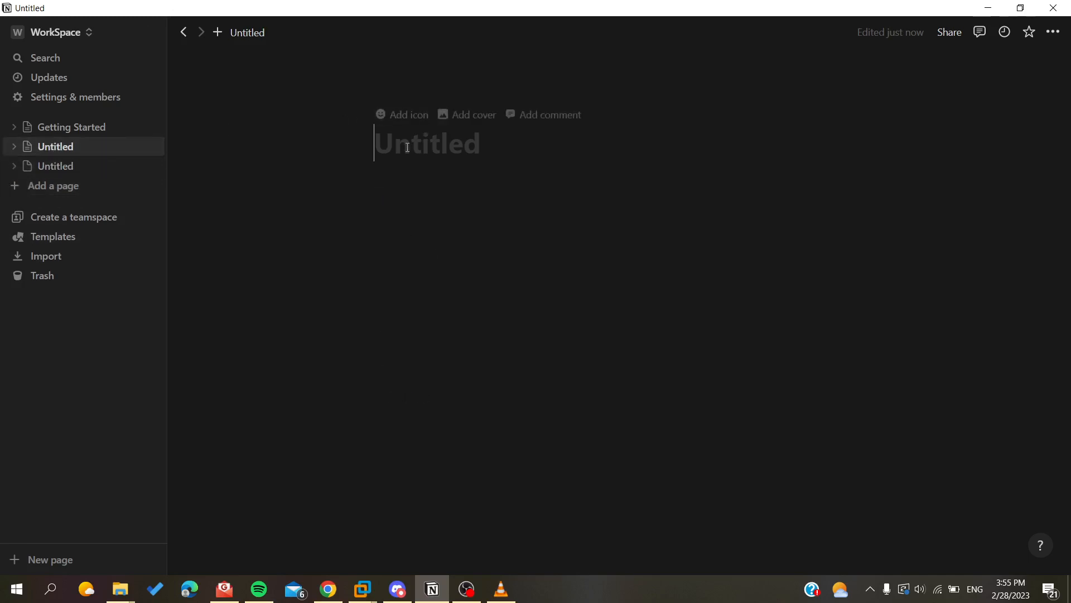
type("Link 1")
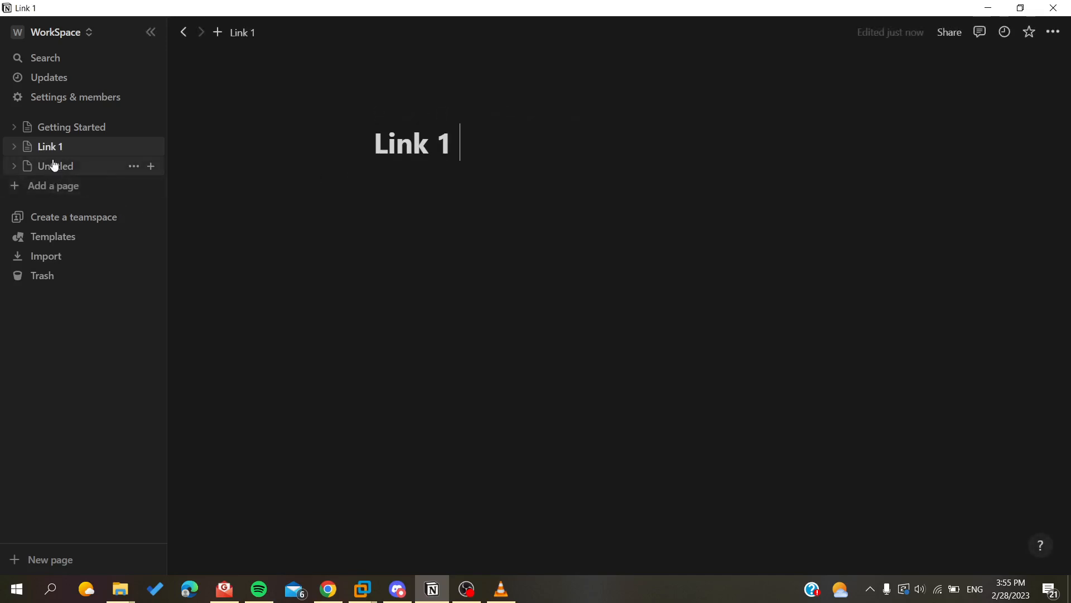
type("Link 2")
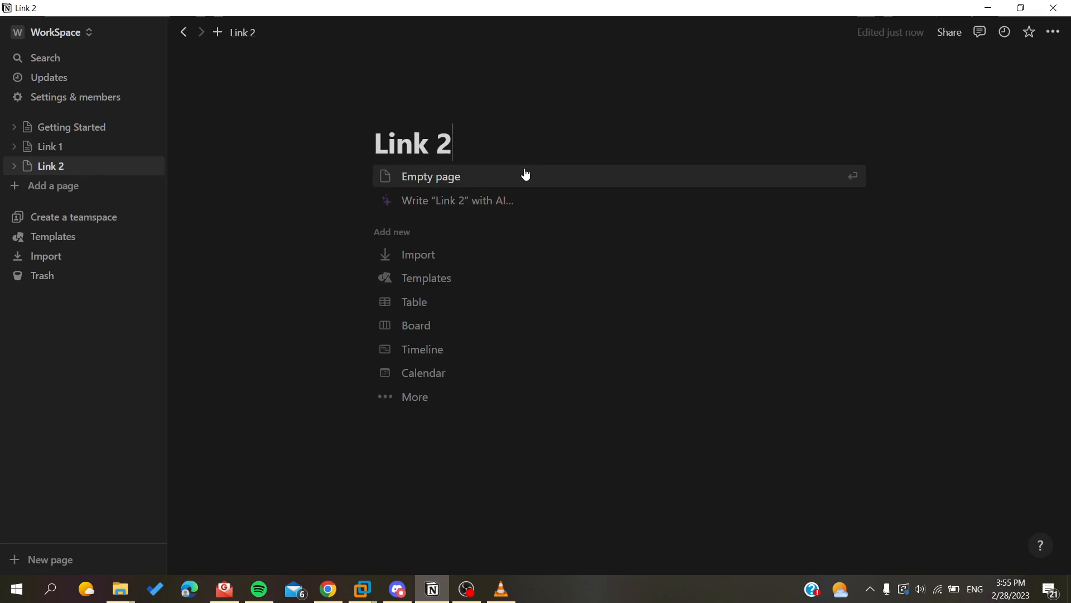
left_click(430, 176)
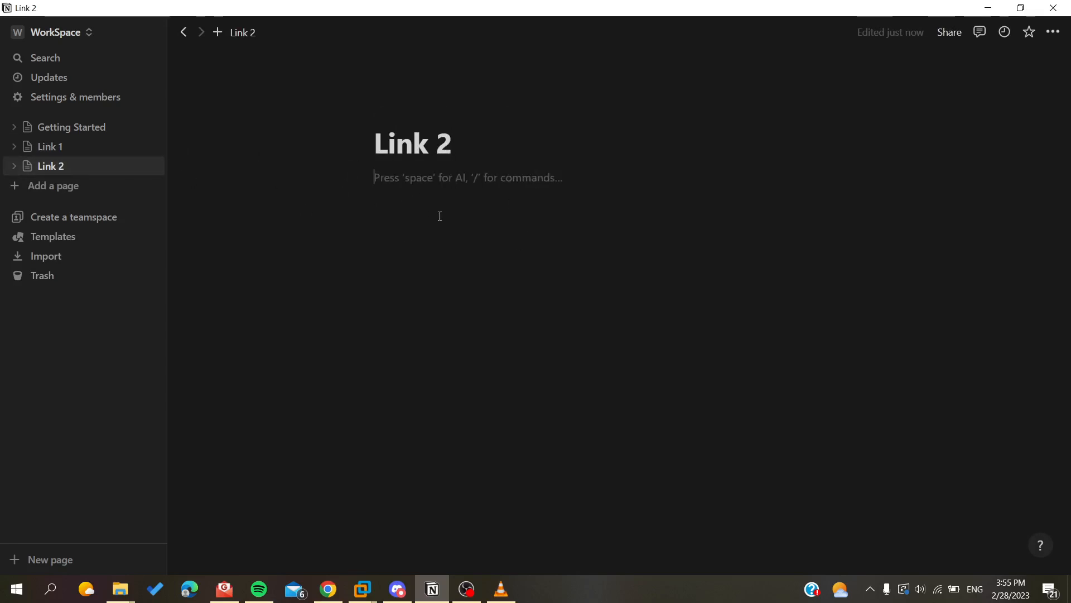
mouse_move(79, 139)
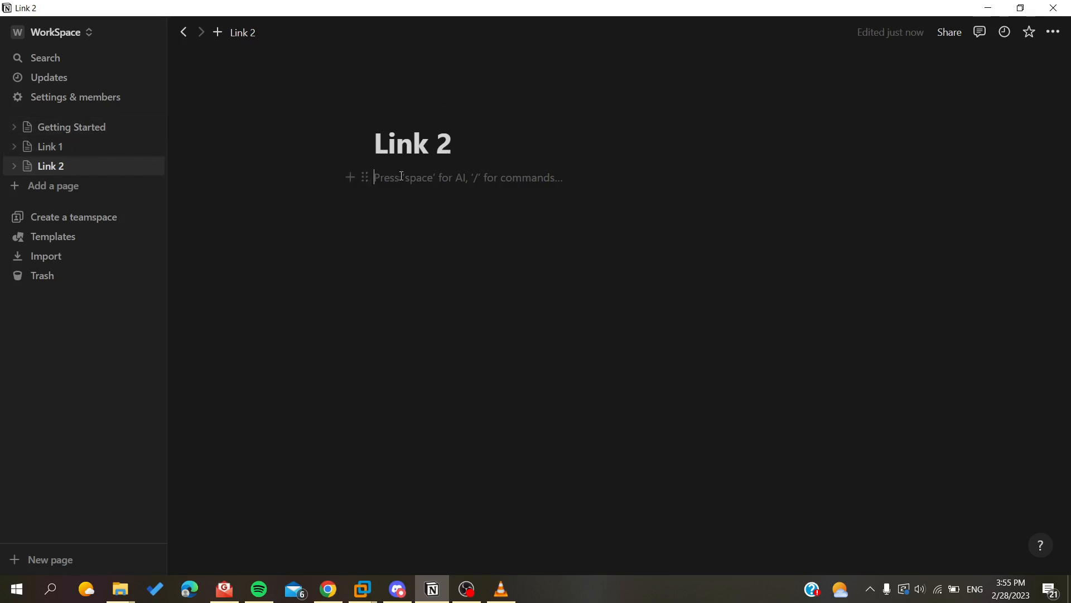
- Insert a Getting Started page mention into the bodies of Link 1 and Link 2
left_click(50, 147)
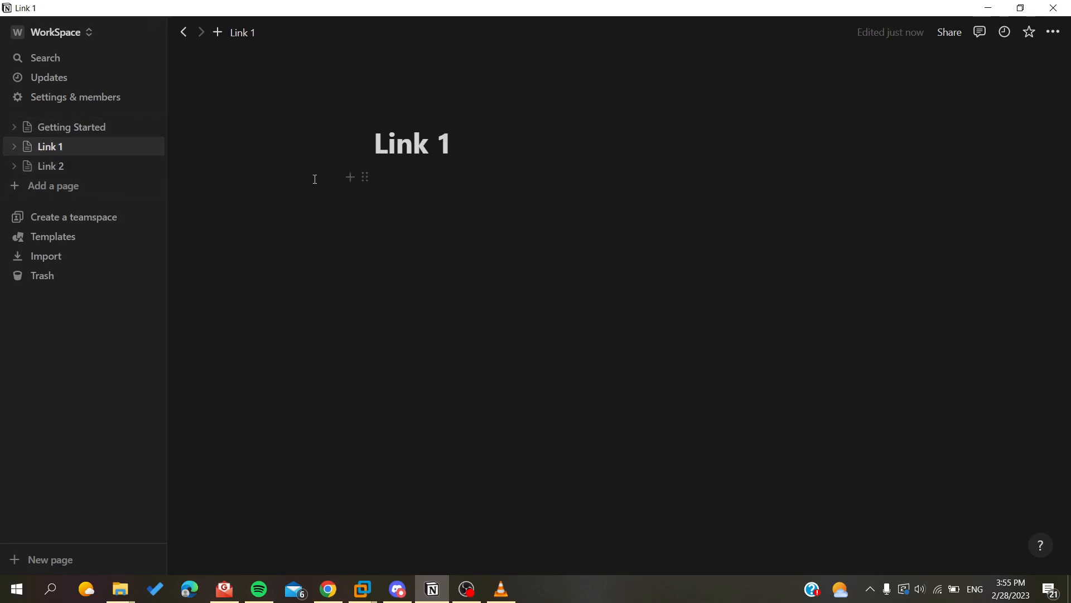
left_click(469, 177)
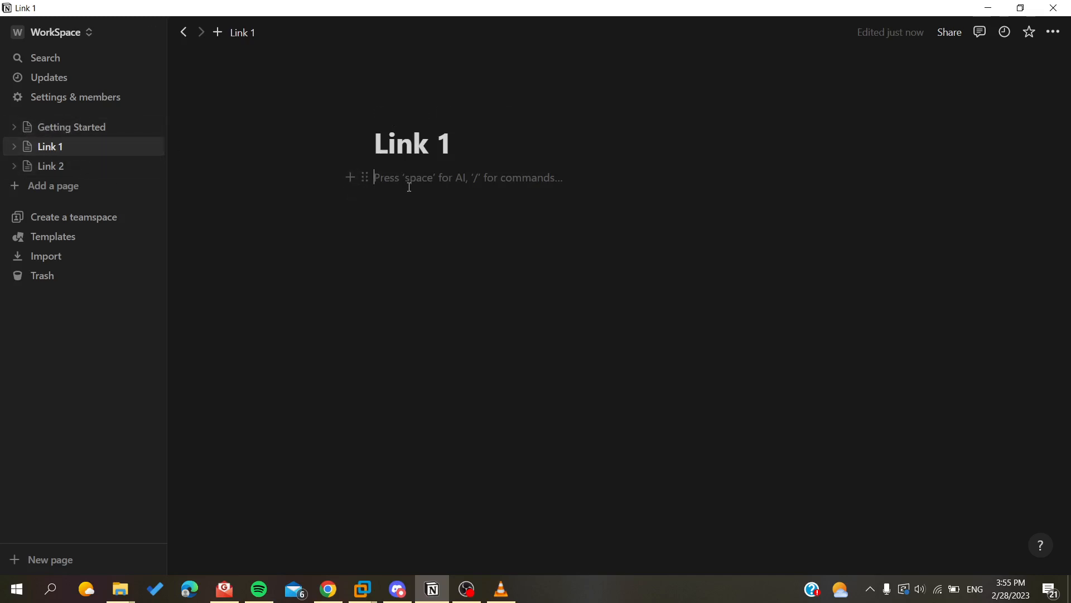
type("@")
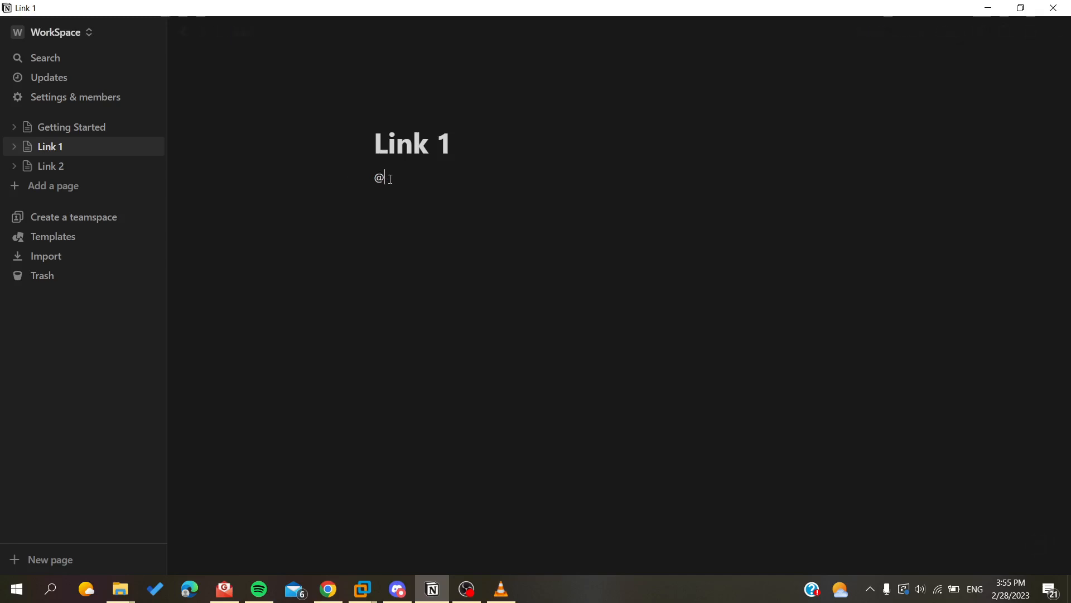
key("backspace")
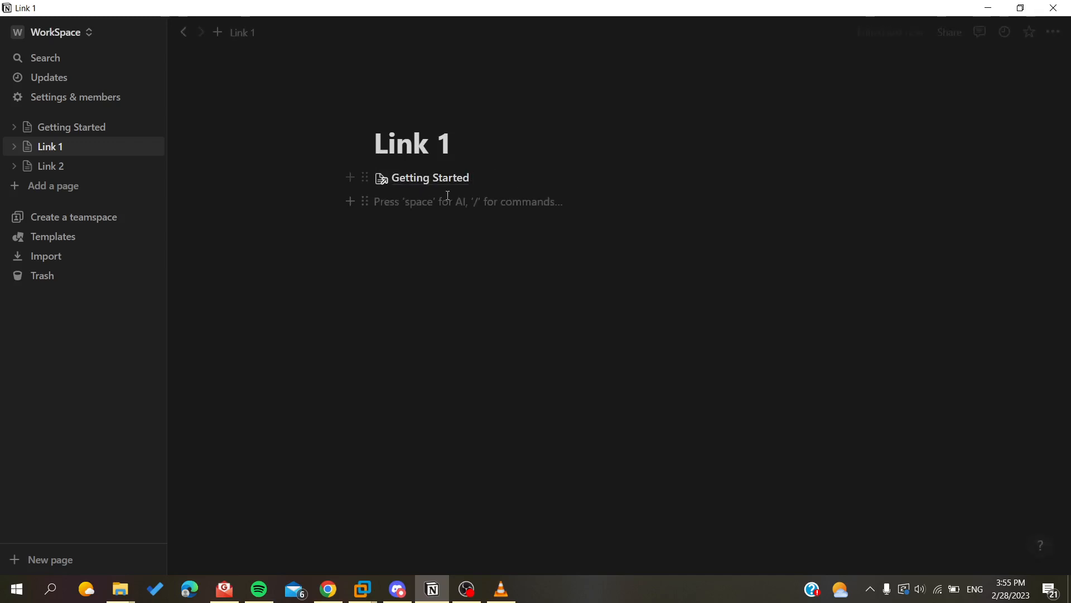
left_click(51, 167)
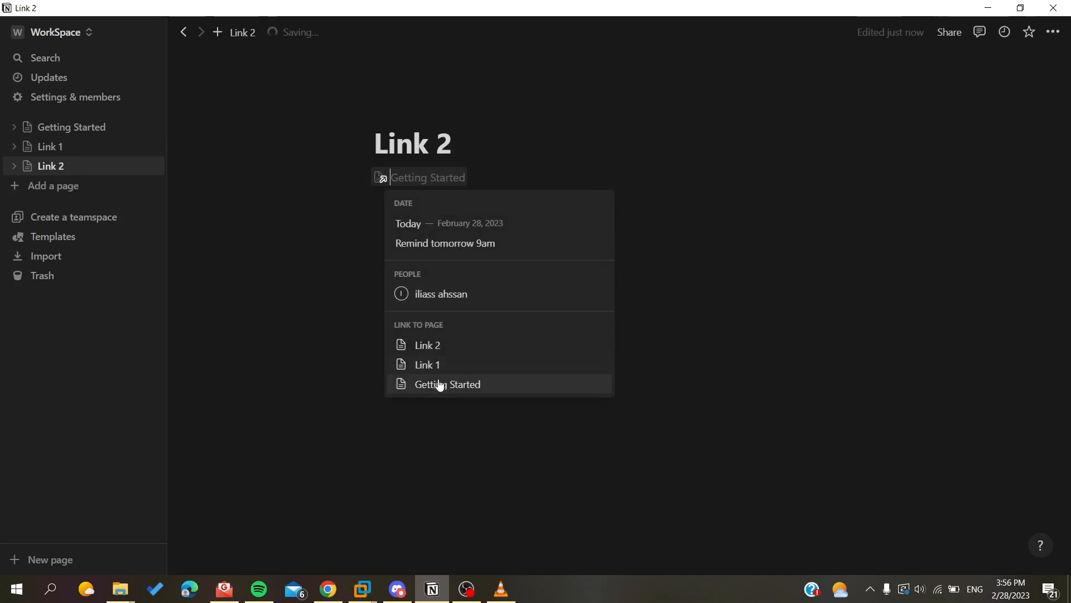
left_click(447, 384)
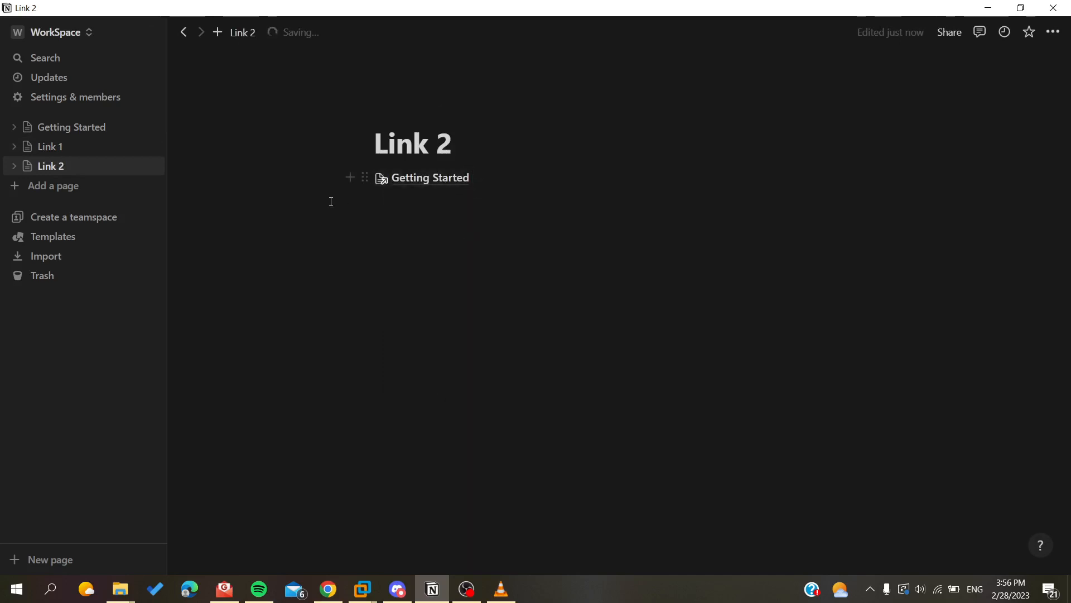
left_click(50, 146)
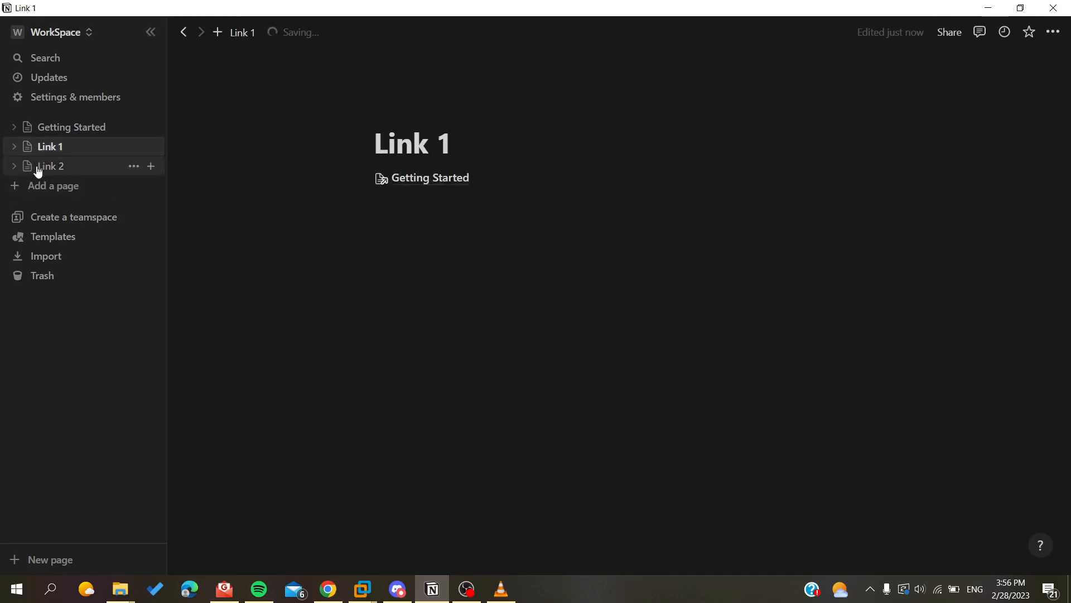
mouse_move(57, 133)
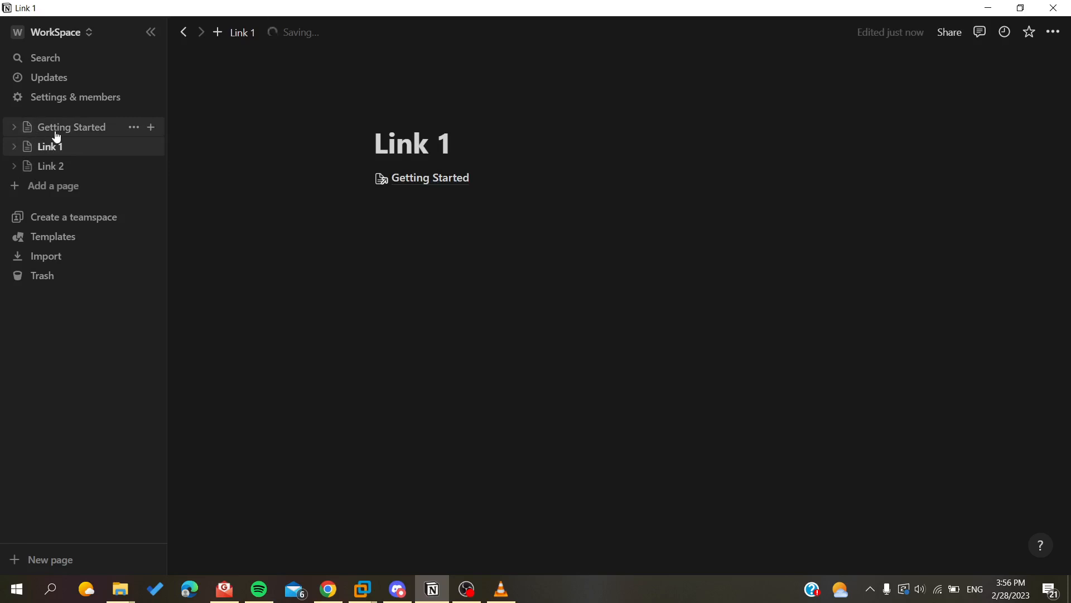
- Expand Getting Started's '2 backlinks' list to show Link 1 and Link 2
left_click(71, 127)
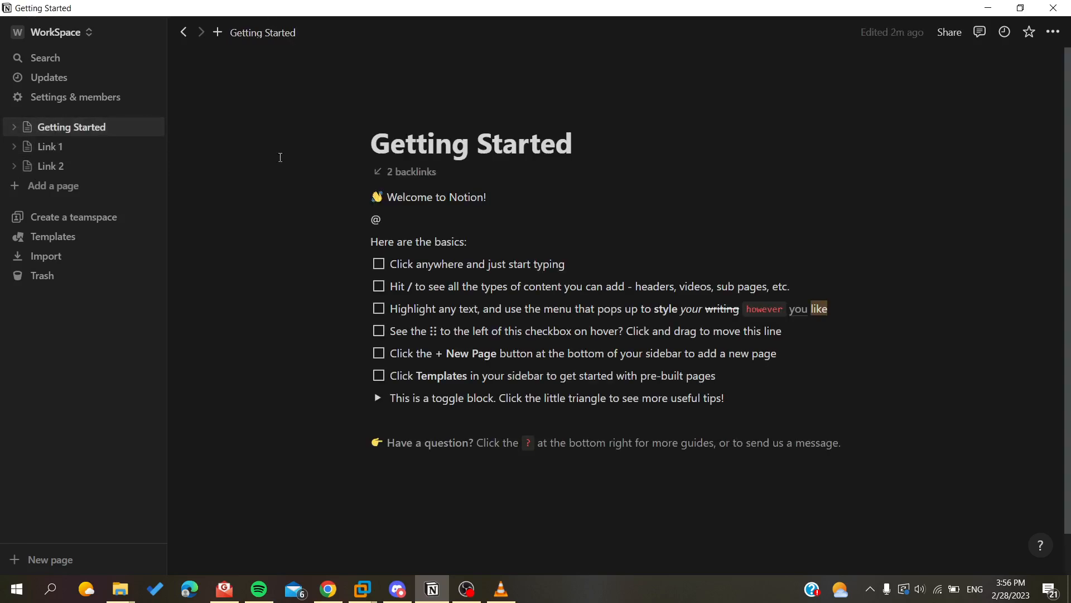
mouse_move(389, 177)
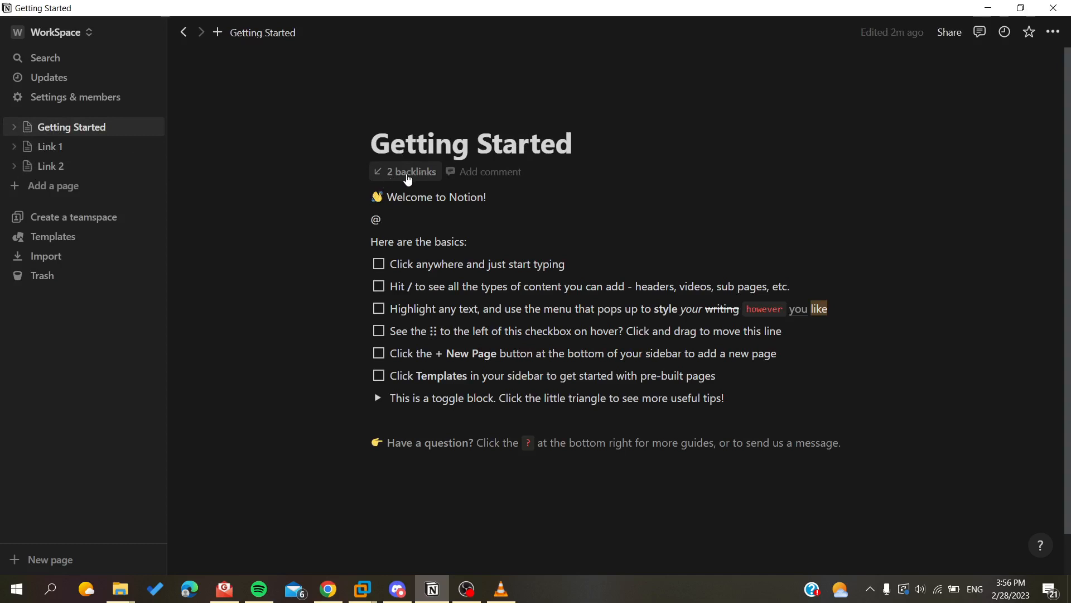
left_click(410, 171)
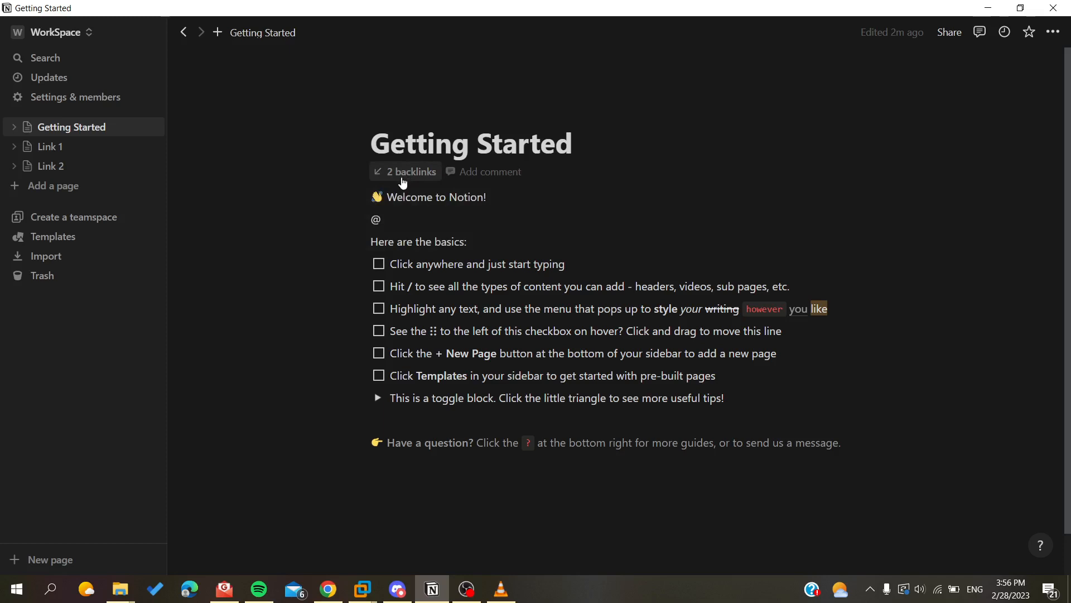
mouse_move(304, 174)
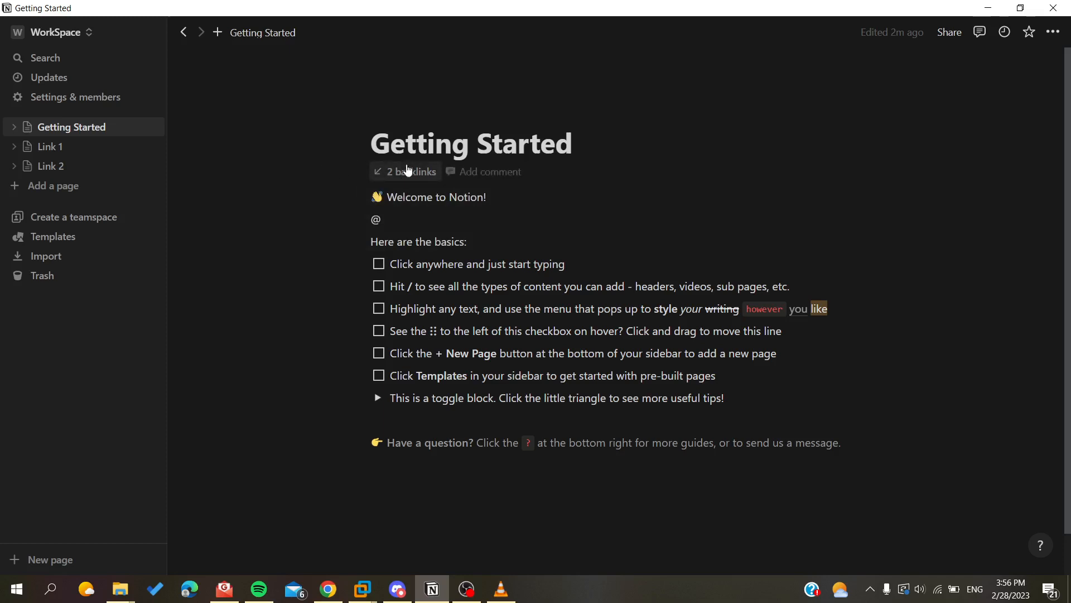
left_click(409, 171)
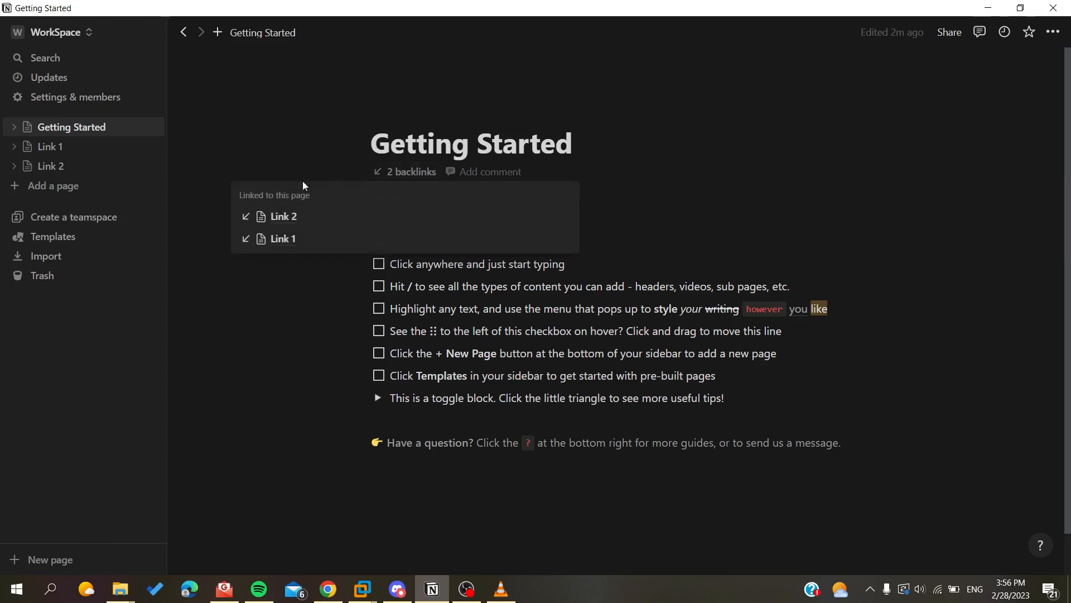
mouse_move(374, 180)
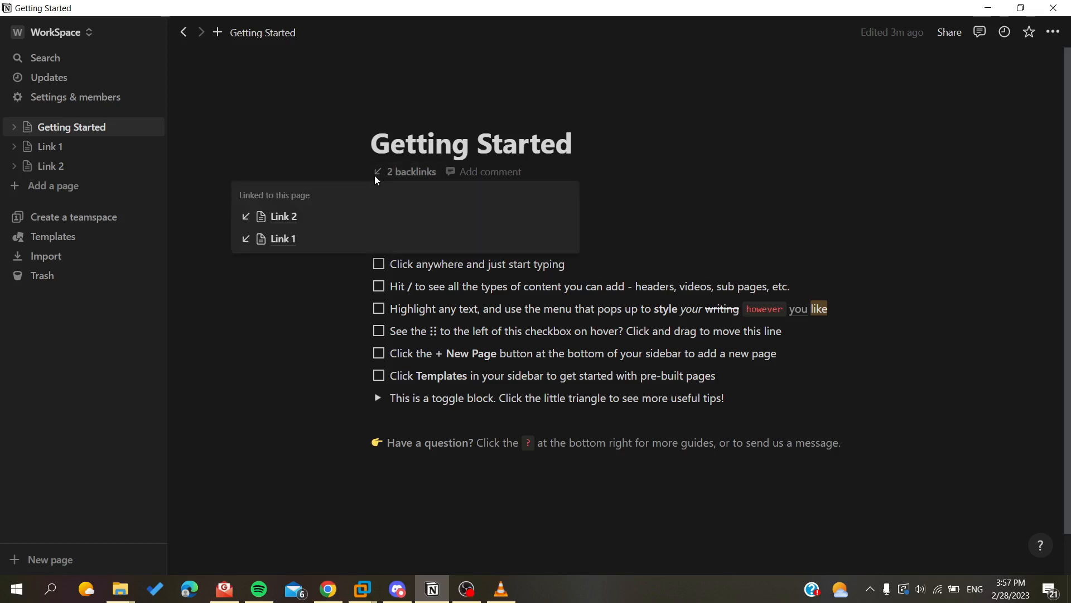
mouse_move(392, 192)
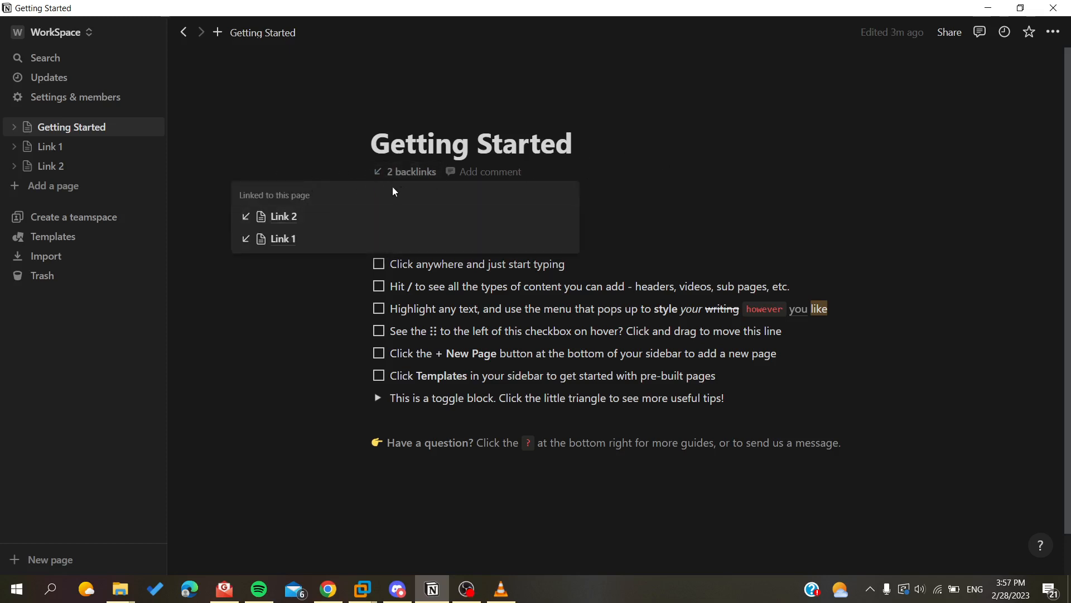
mouse_move(367, 163)
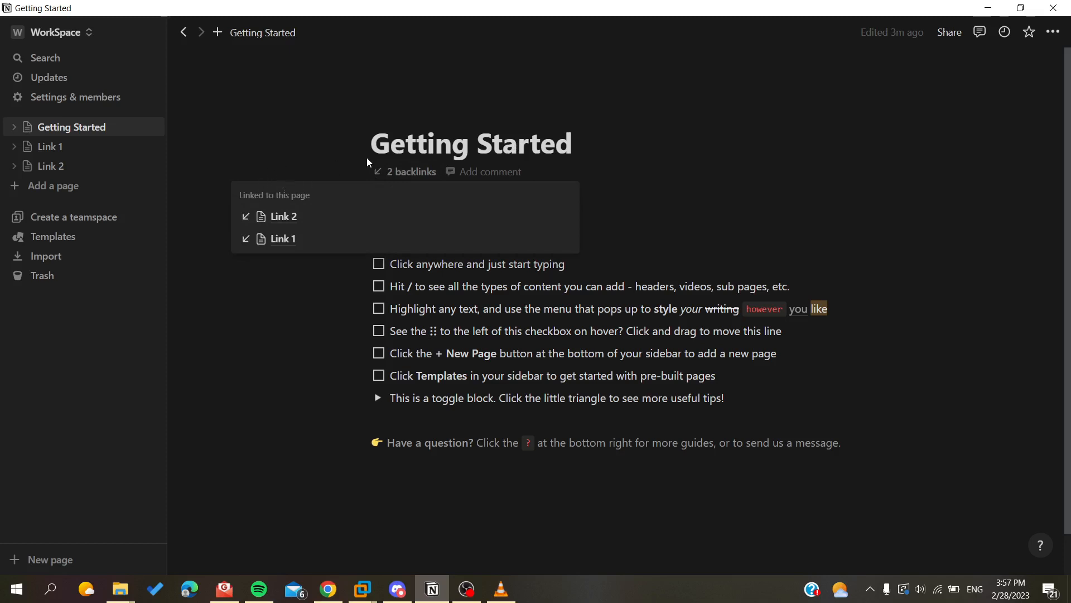
mouse_move(274, 178)
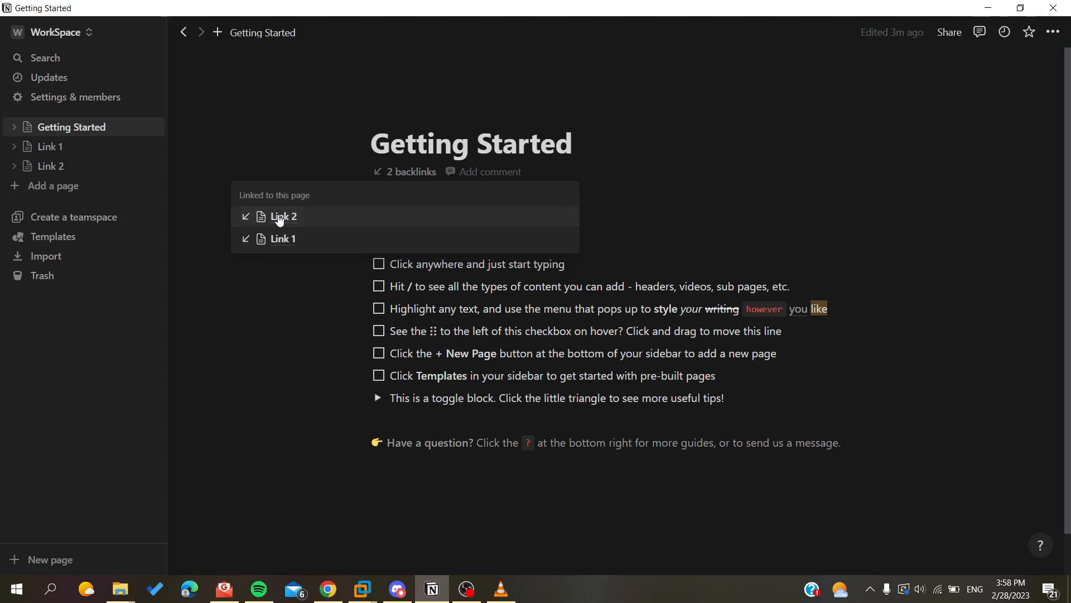
- Delete the Getting Started mention block from Link 2, then return to Getting Started
left_click(283, 216)
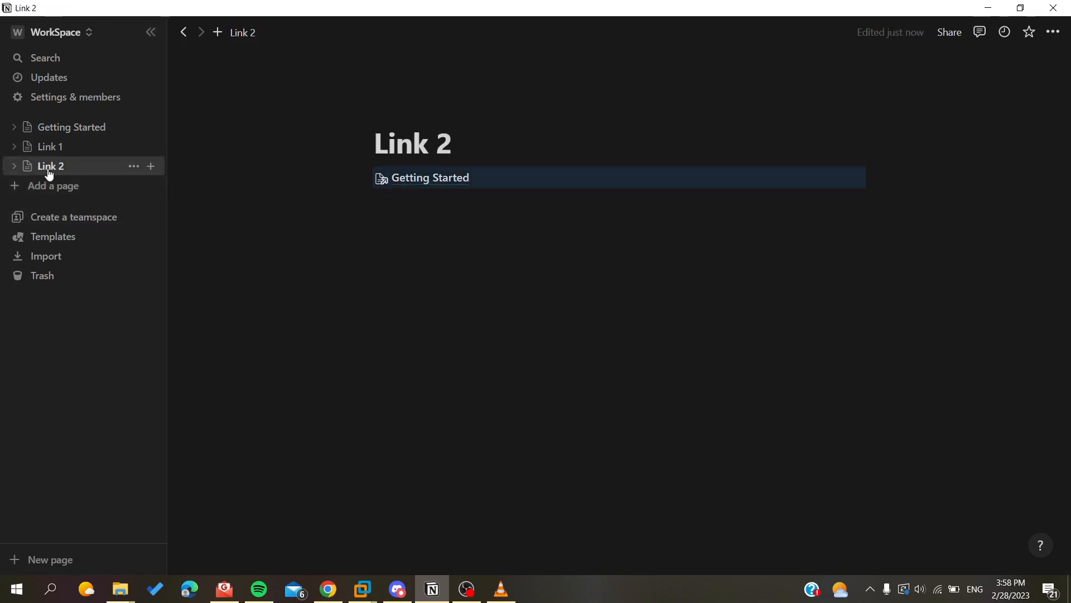
mouse_move(365, 171)
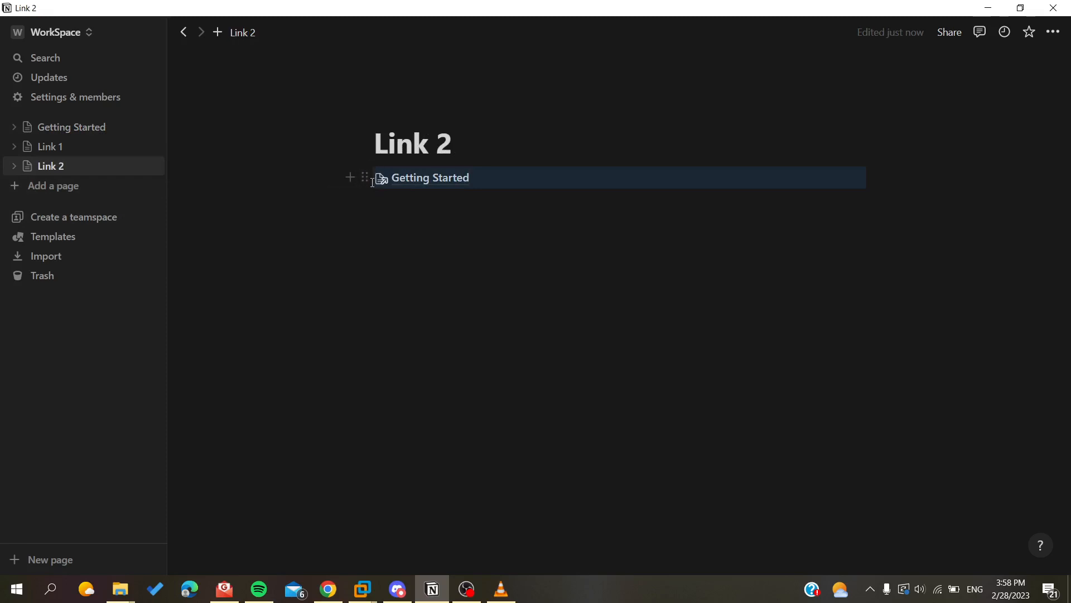
mouse_move(365, 178)
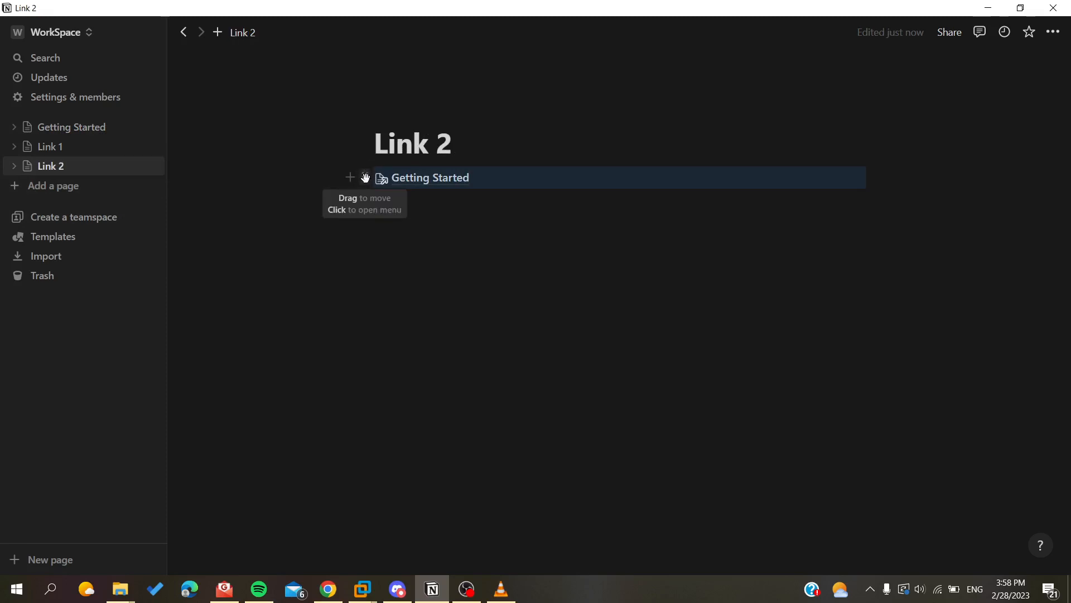
left_click(366, 178)
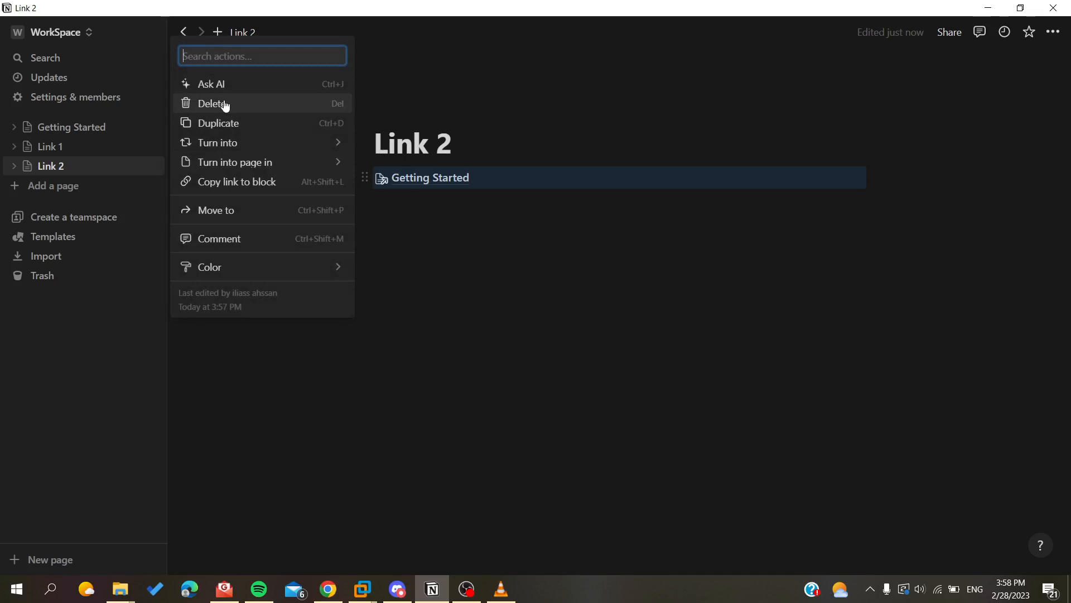
left_click(213, 103)
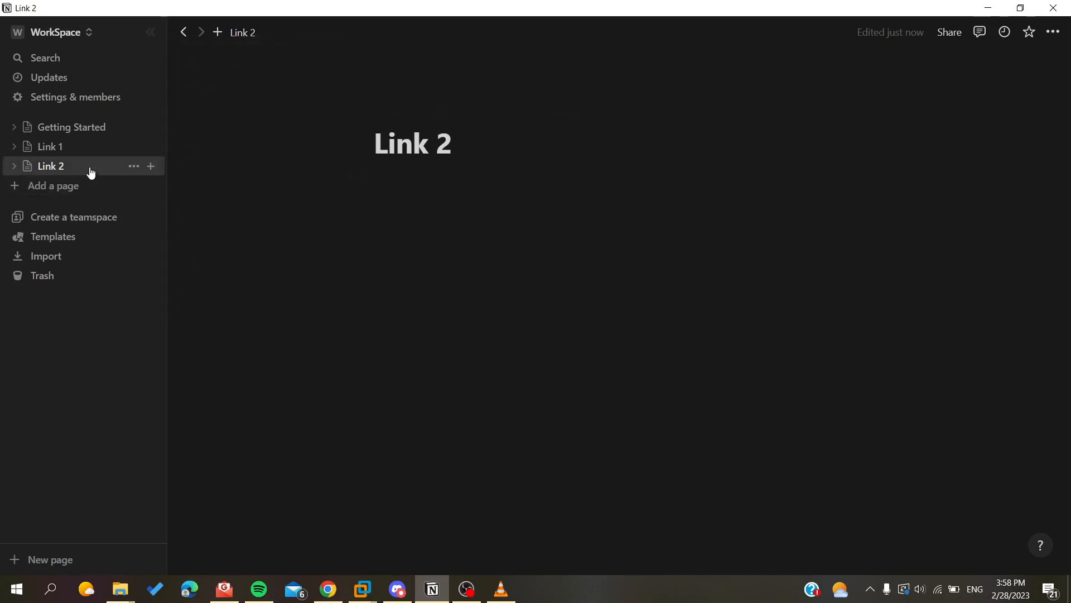
left_click(70, 127)
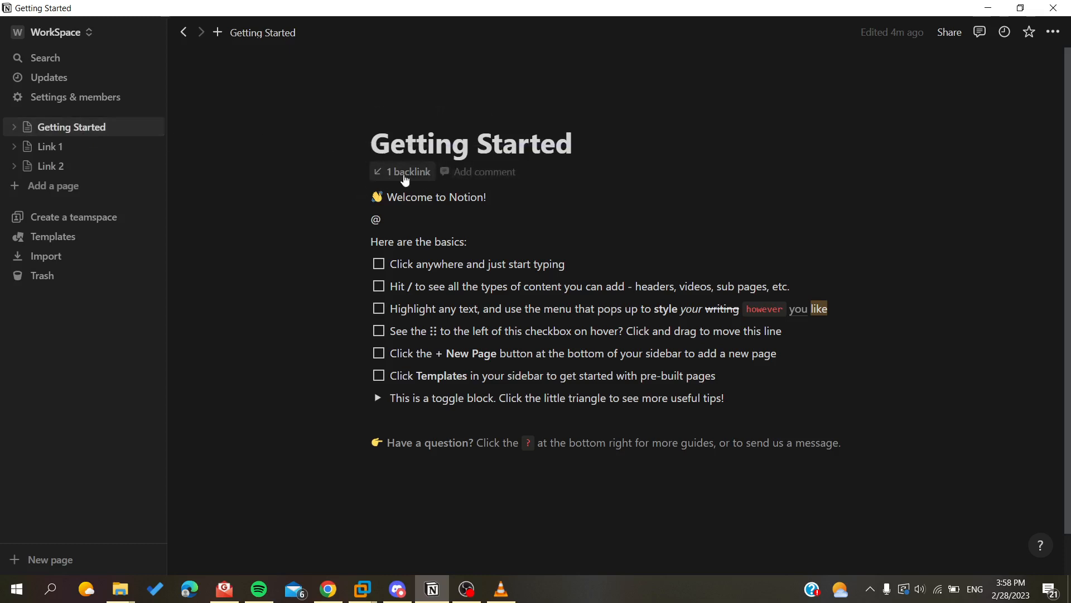
- Remove Link 1's Getting Started mention, confirm no backlinks remain, and reopen the empty Link 1
left_click(408, 171)
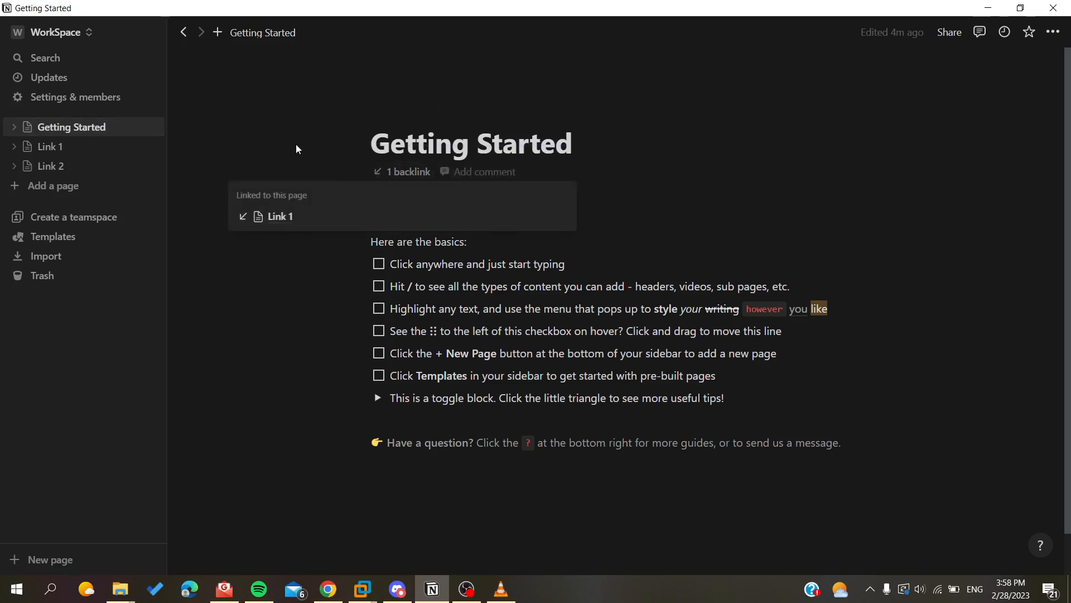
mouse_move(280, 216)
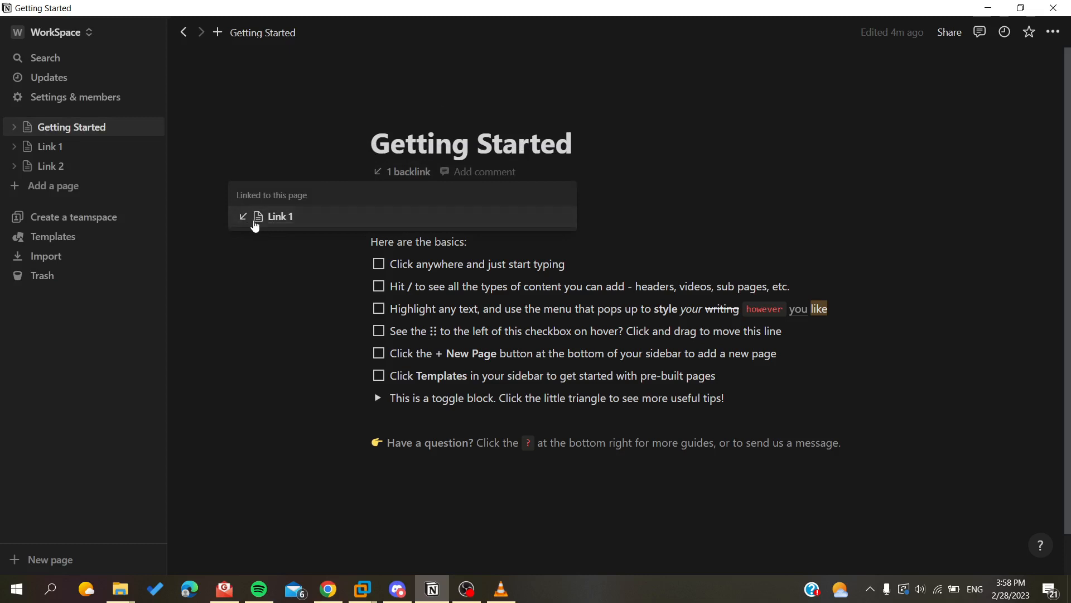
left_click(280, 217)
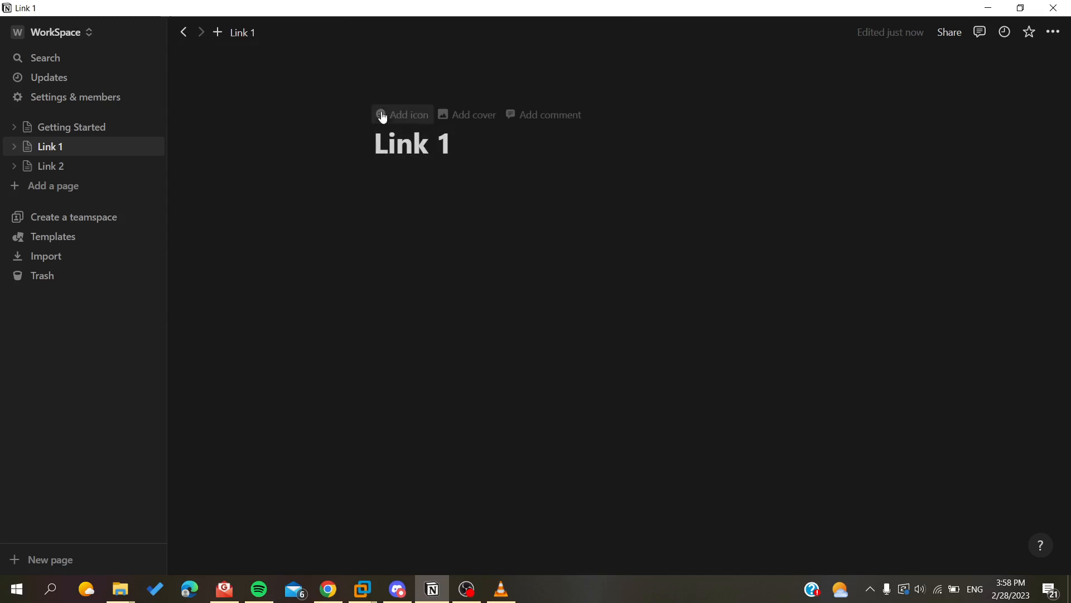
left_click(71, 126)
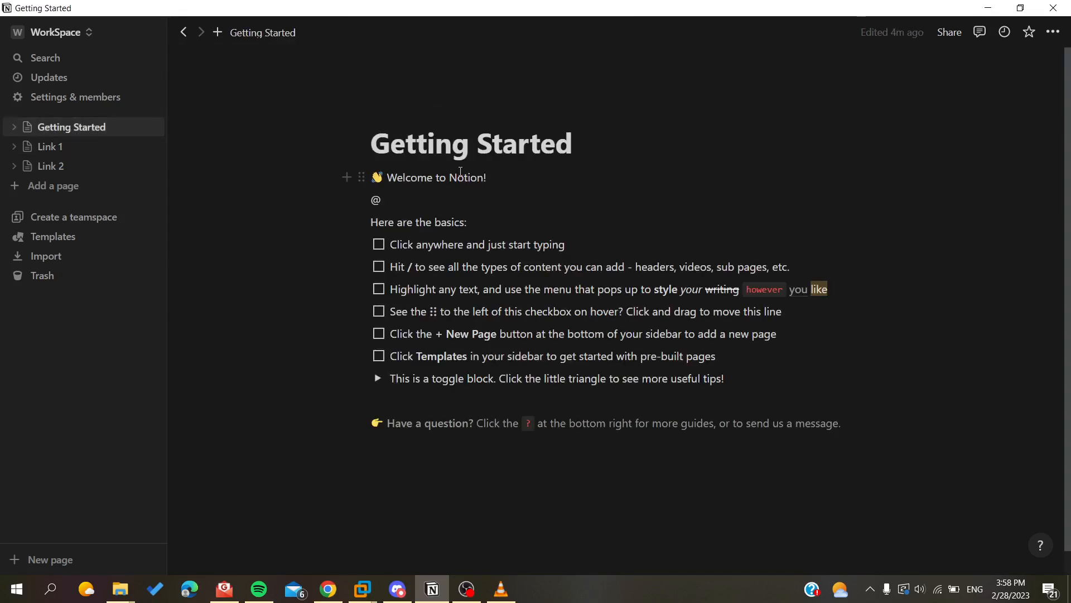
mouse_move(48, 146)
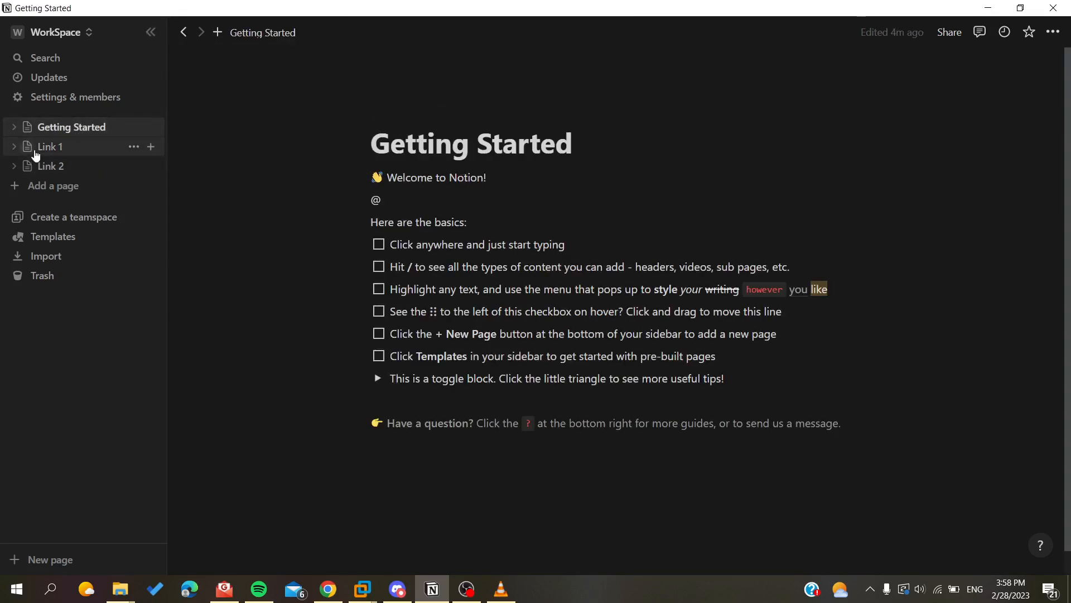
left_click(50, 146)
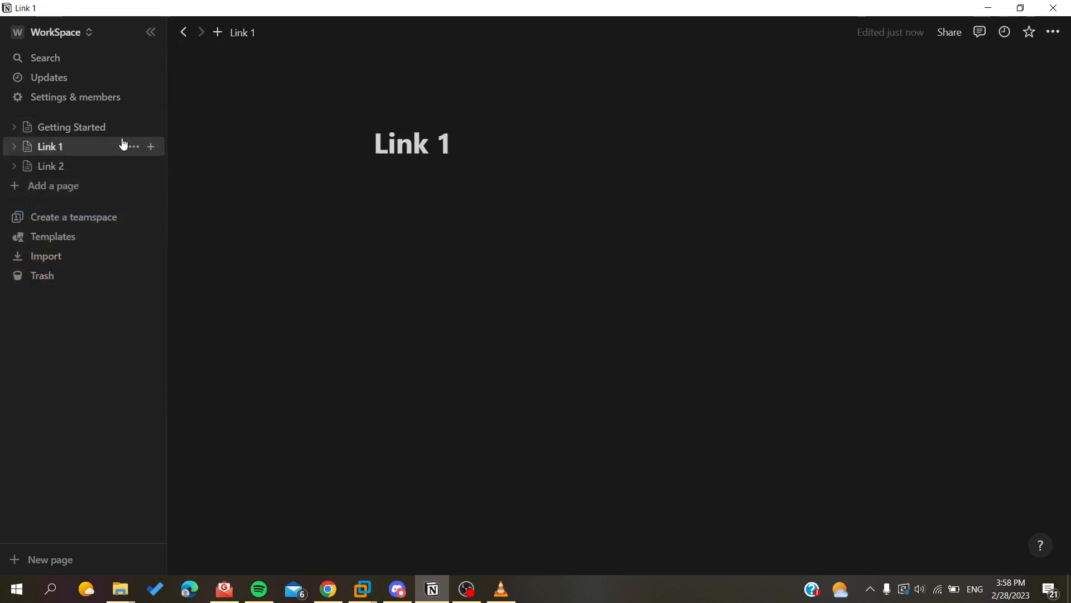
left_click(413, 200)
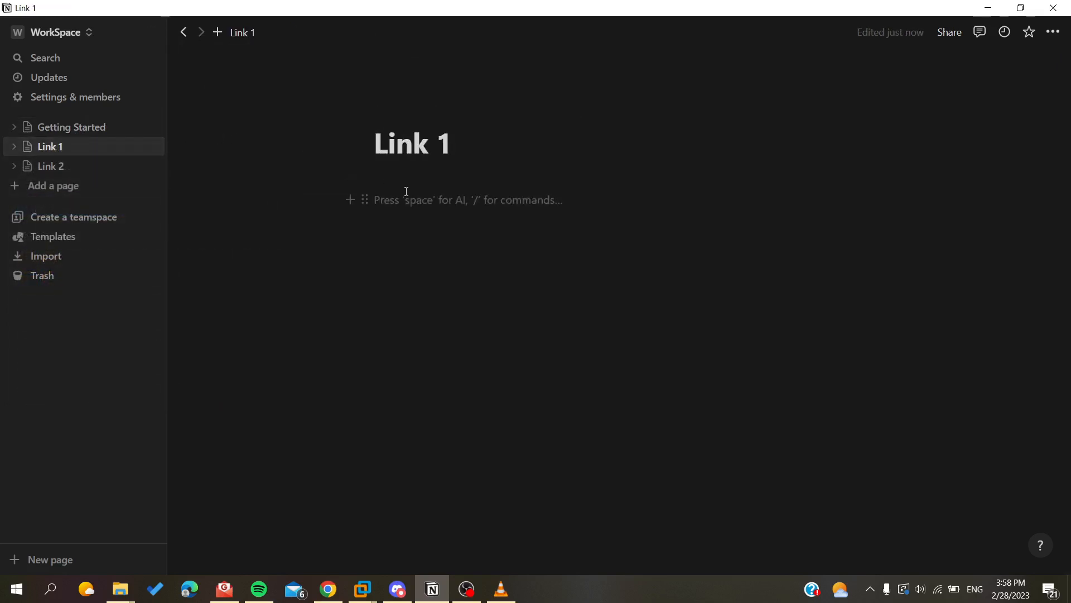
left_click(374, 200)
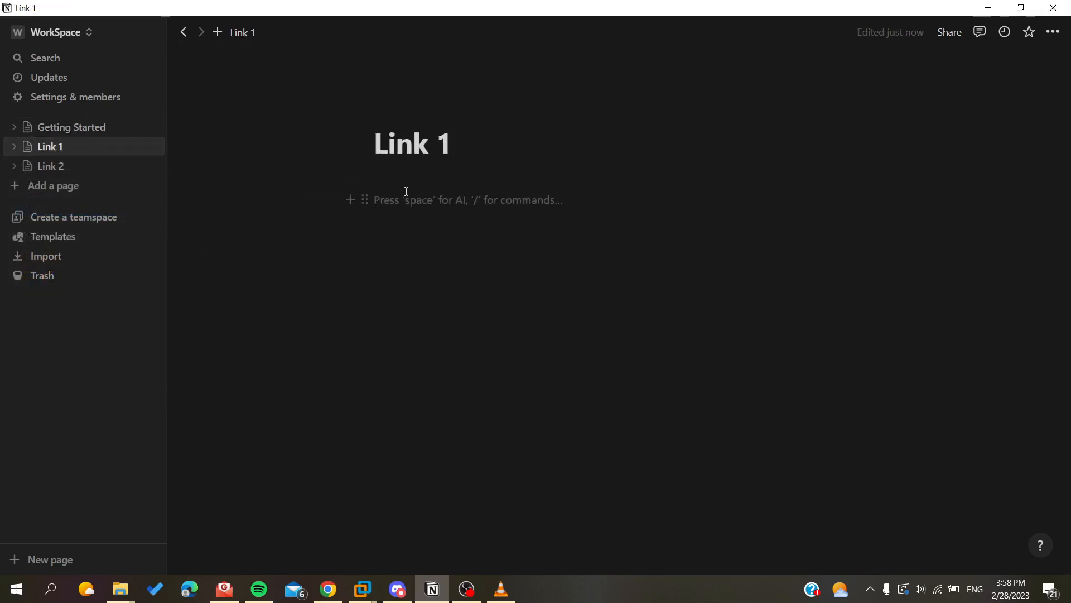